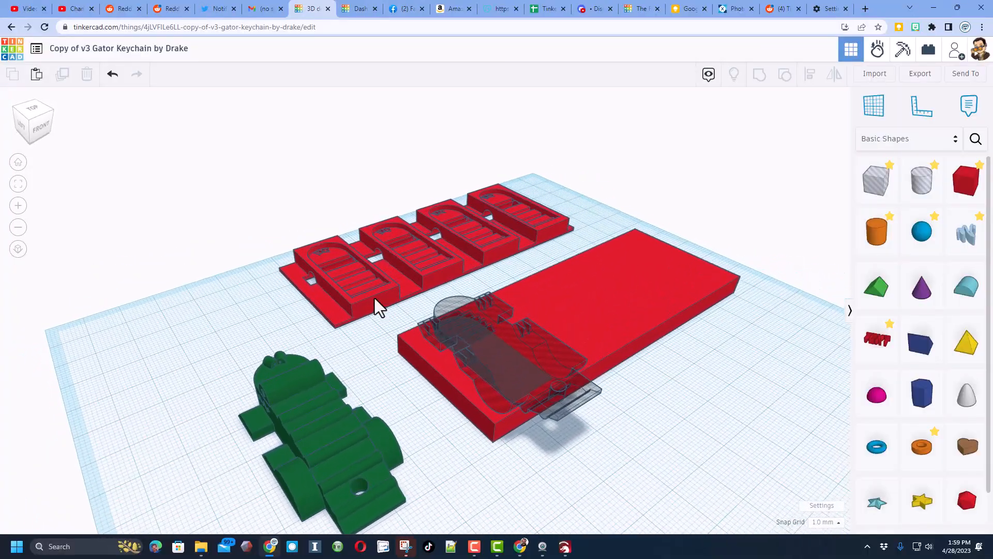
mouse_move(358, 301)
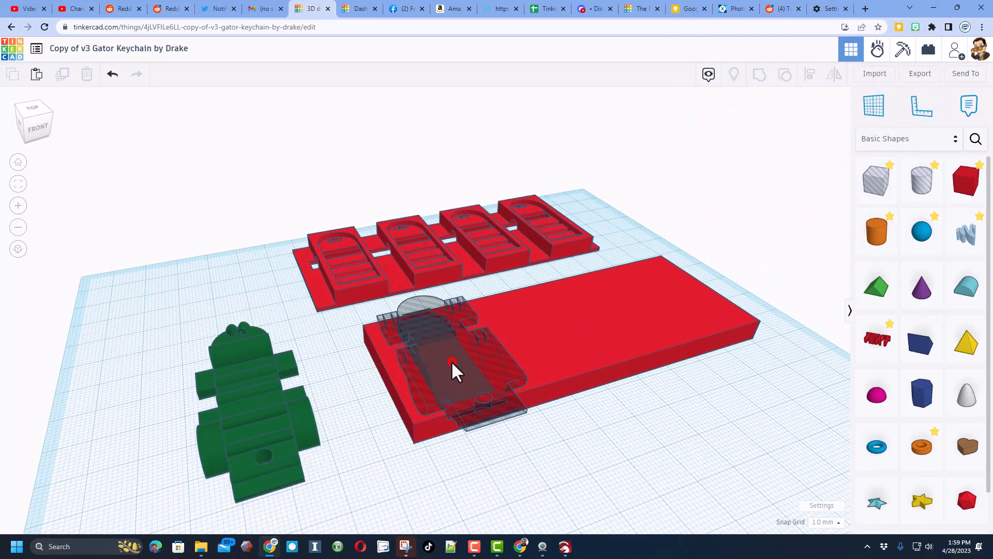
Nudge the keychain-shaped hole to the slab's left end and duplicate it
click(451, 363)
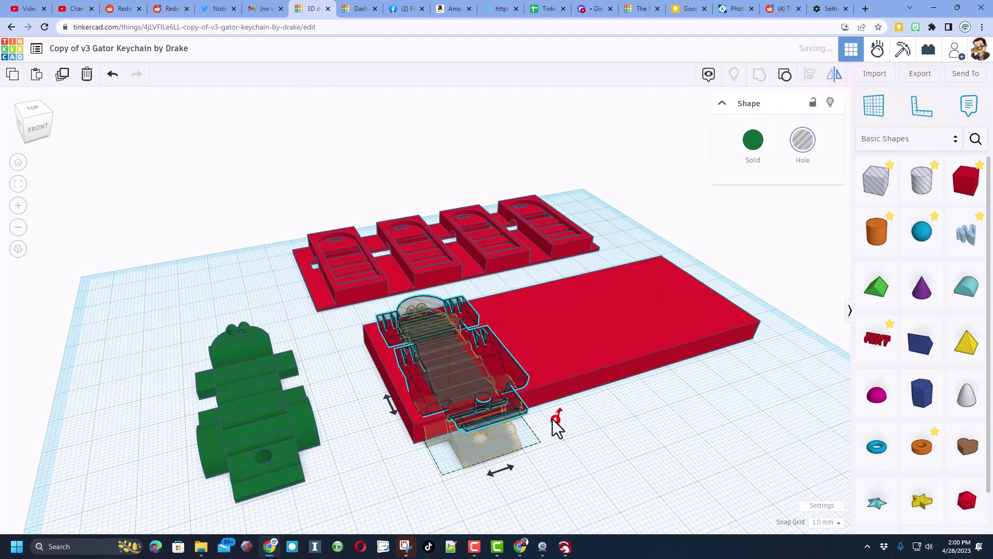
key(d)
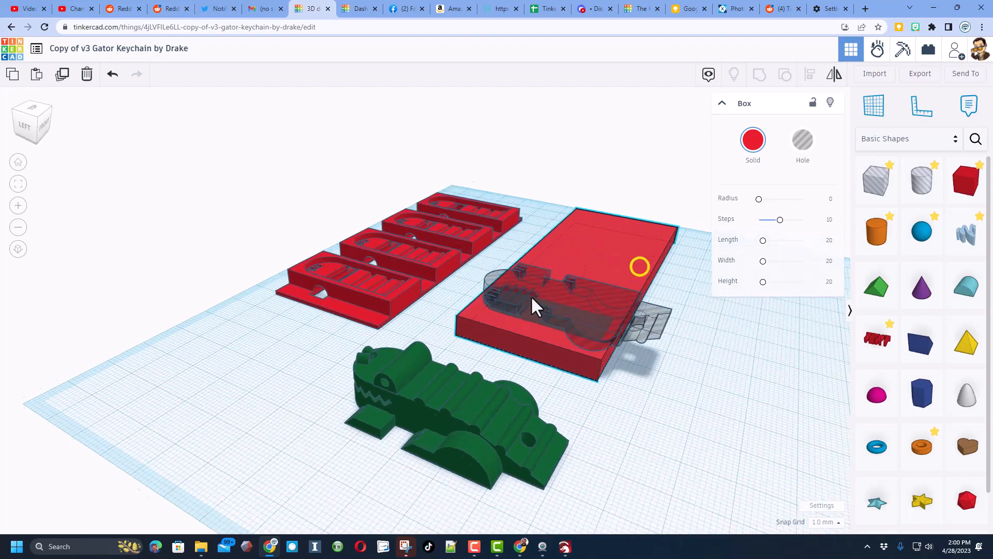
key(ctrl+d)
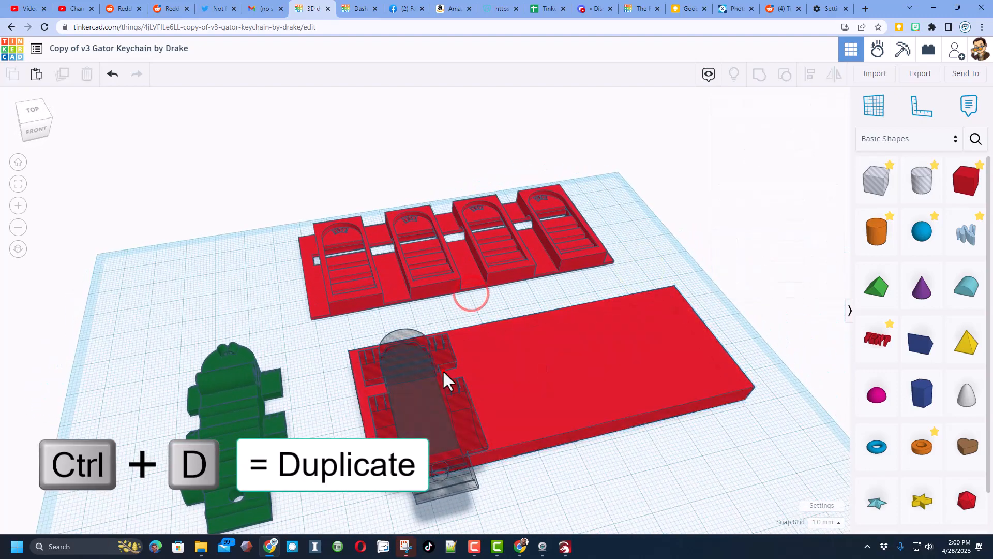
Shift the copied keychain hole beside the first to make two side-by-side recesses
click(420, 389)
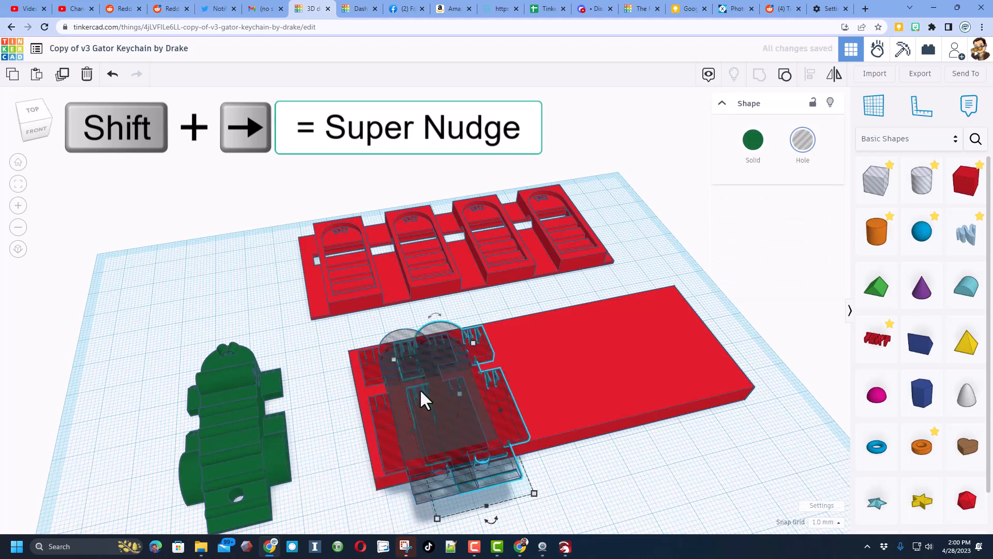
key(shift+Right)
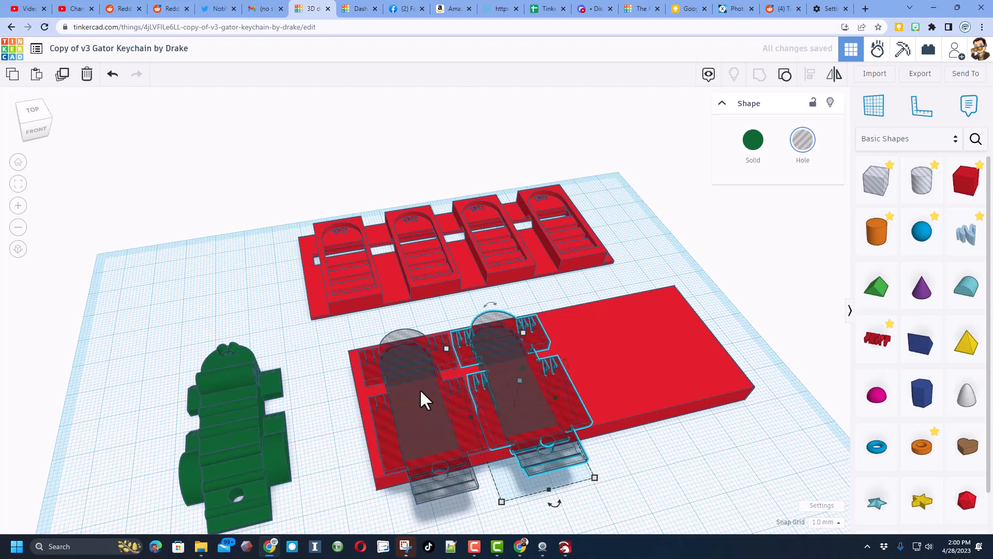
mouse_move(335, 253)
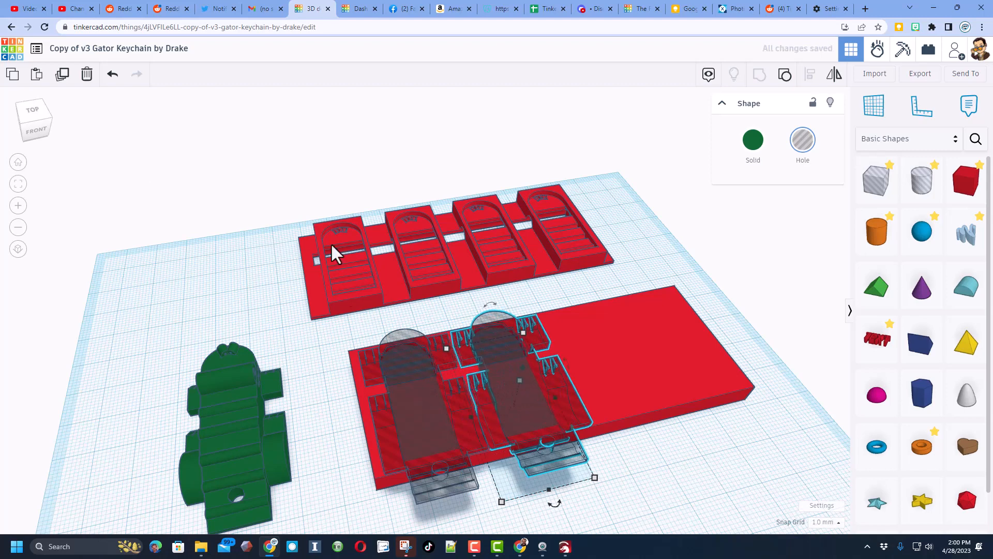
mouse_move(538, 266)
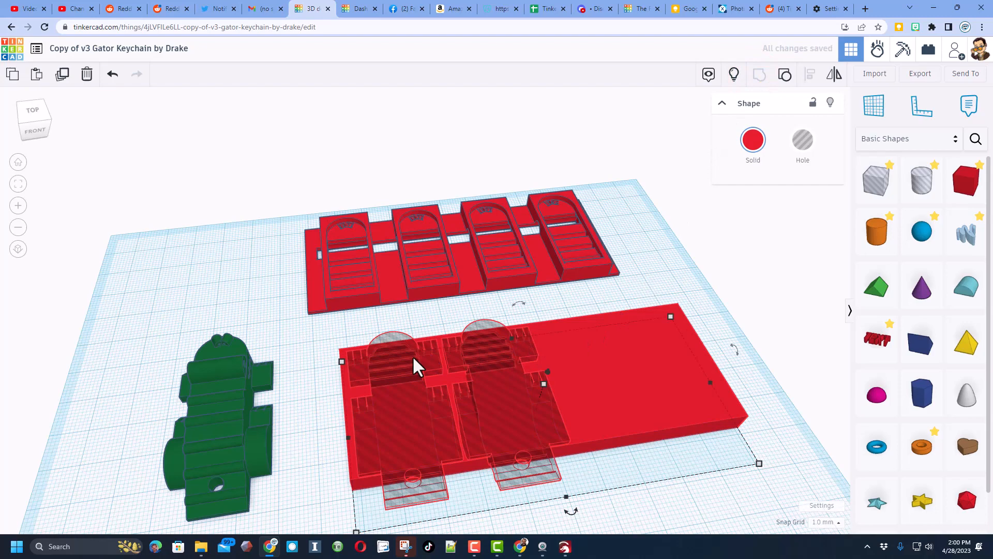
mouse_move(424, 411)
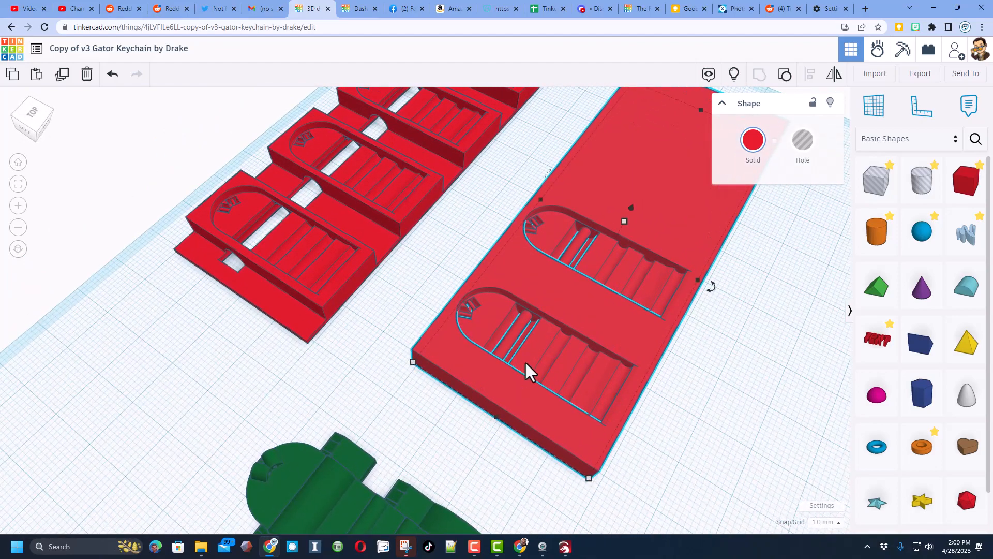
mouse_move(733, 75)
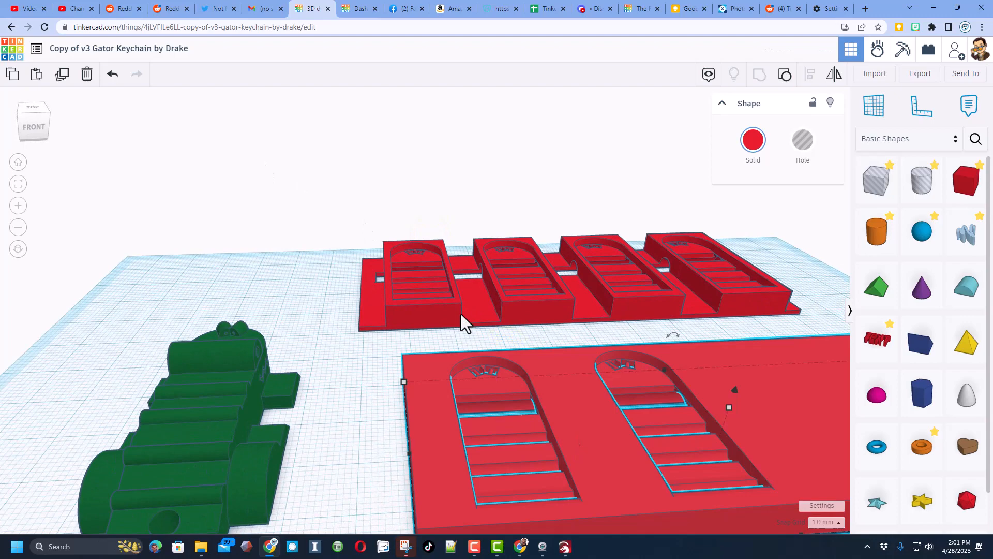
click(589, 304)
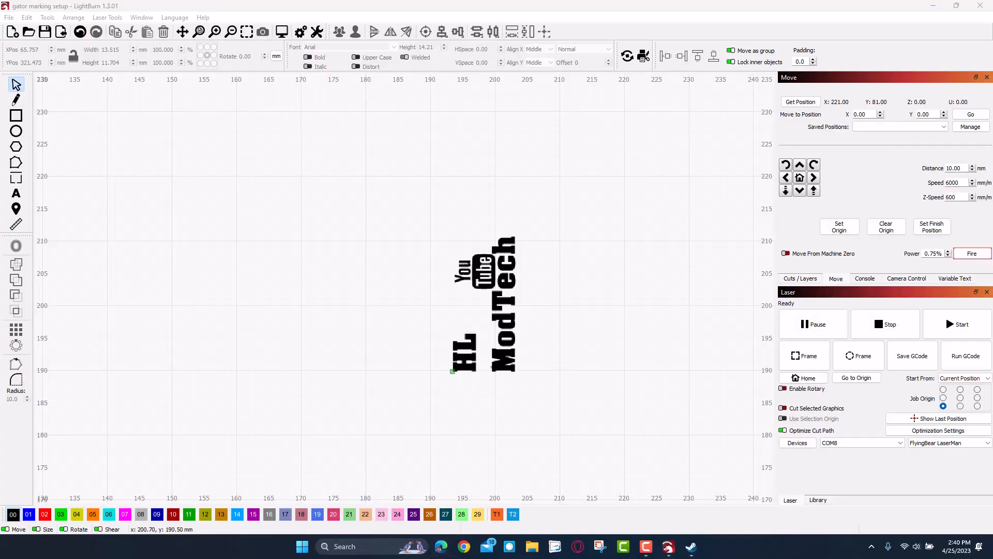
mouse_move(459, 277)
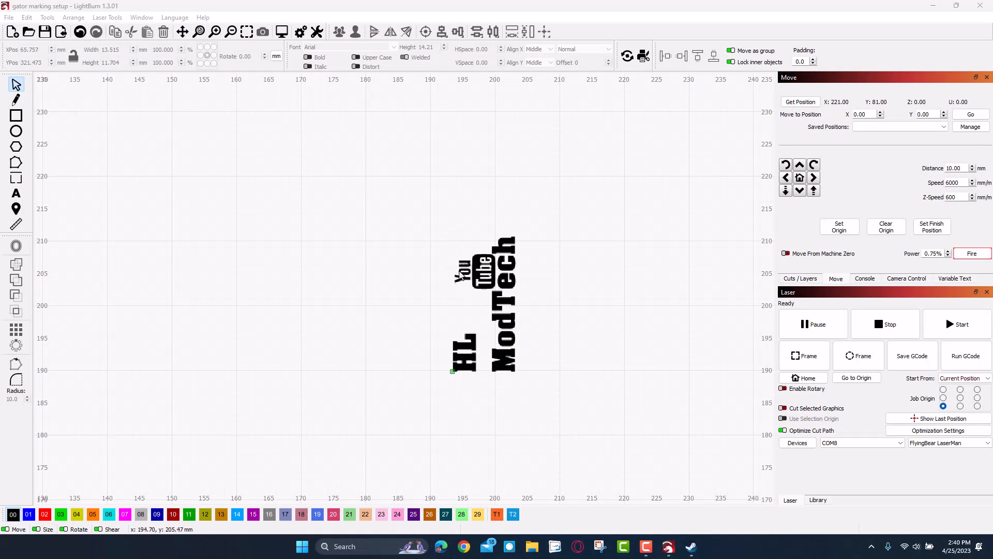
mouse_move(507, 268)
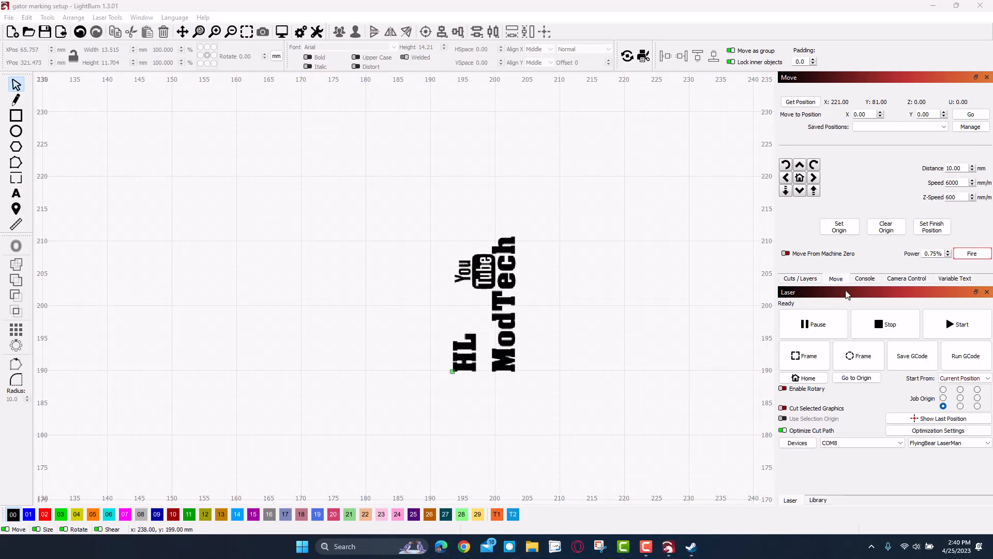
mouse_move(839, 325)
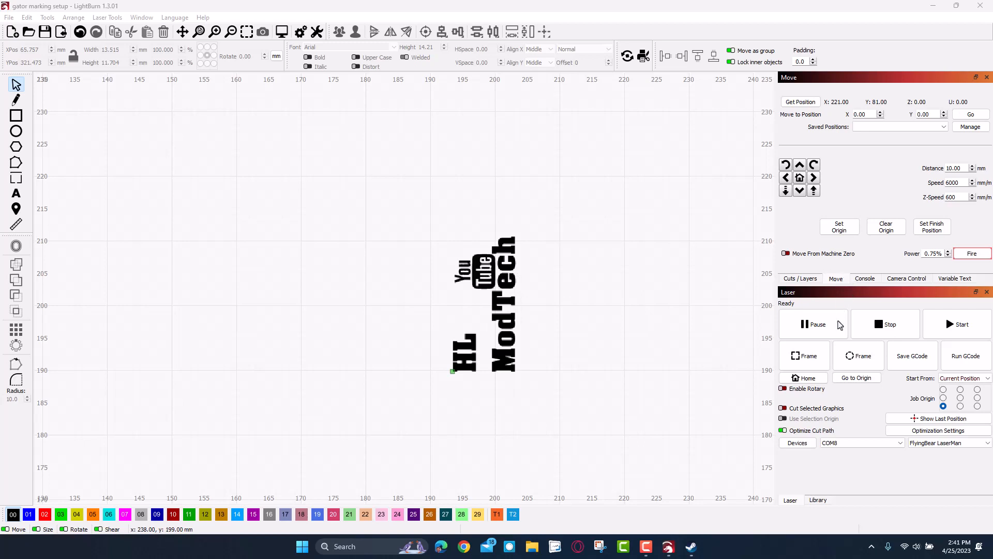
mouse_move(919, 283)
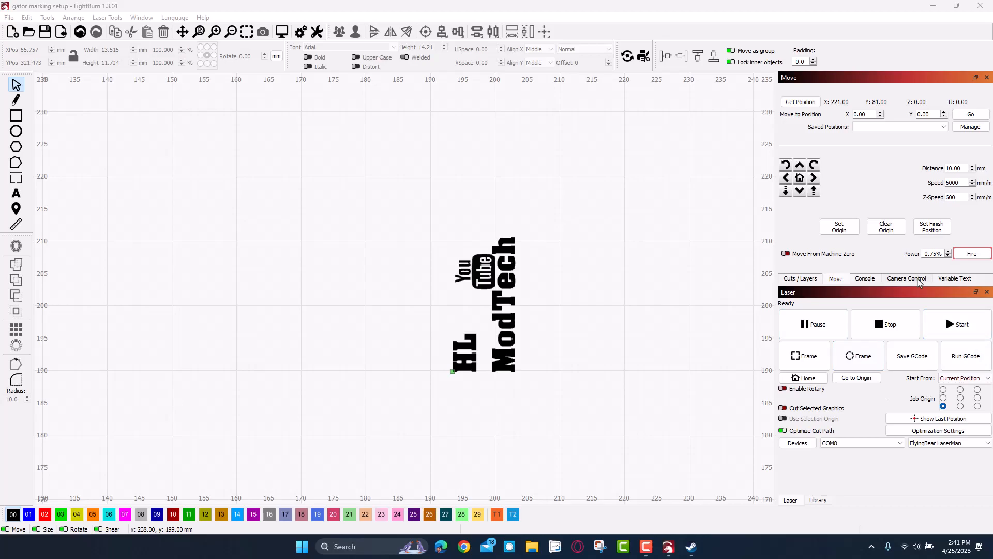
Fire the low-power beam and frame the logo outline over the jig
click(965, 232)
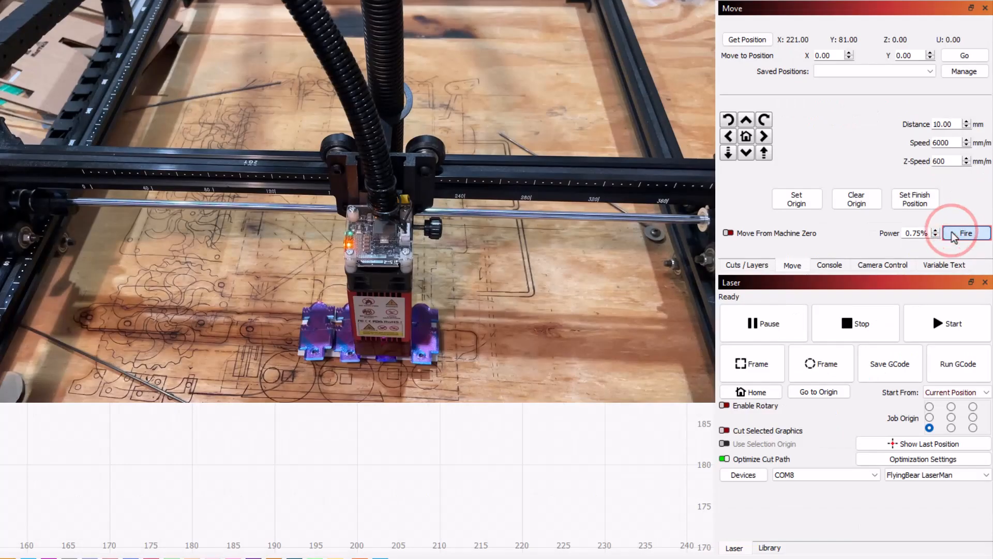
click(752, 363)
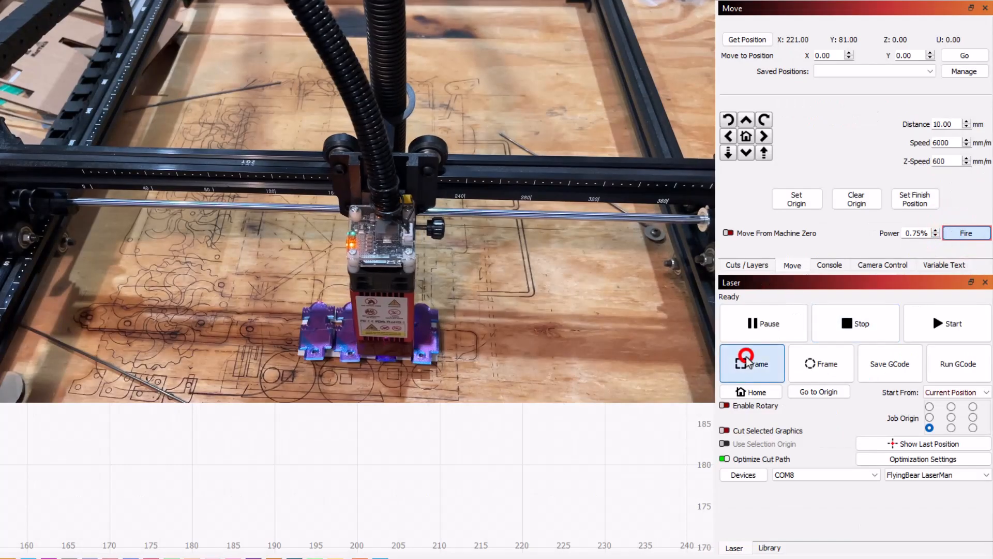
click(752, 363)
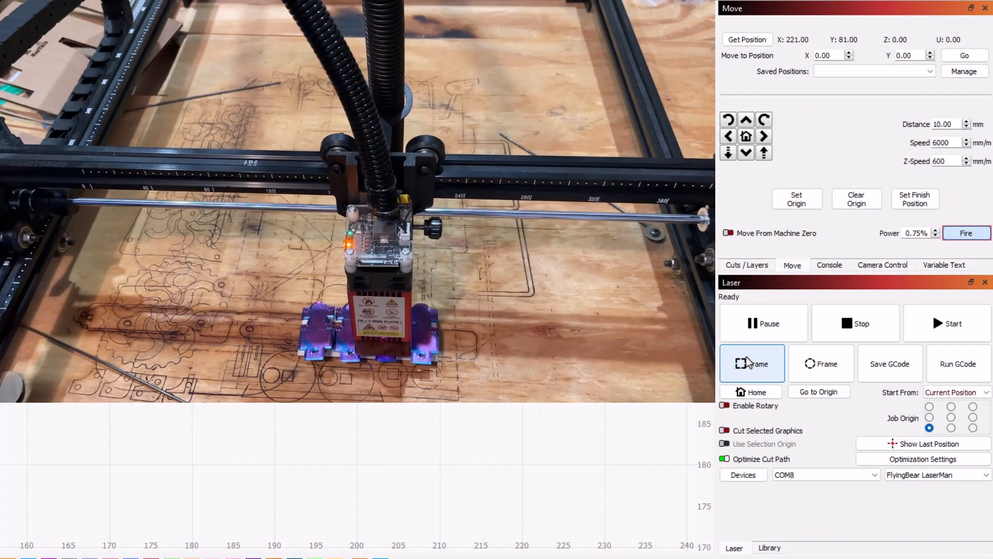
mouse_move(563, 515)
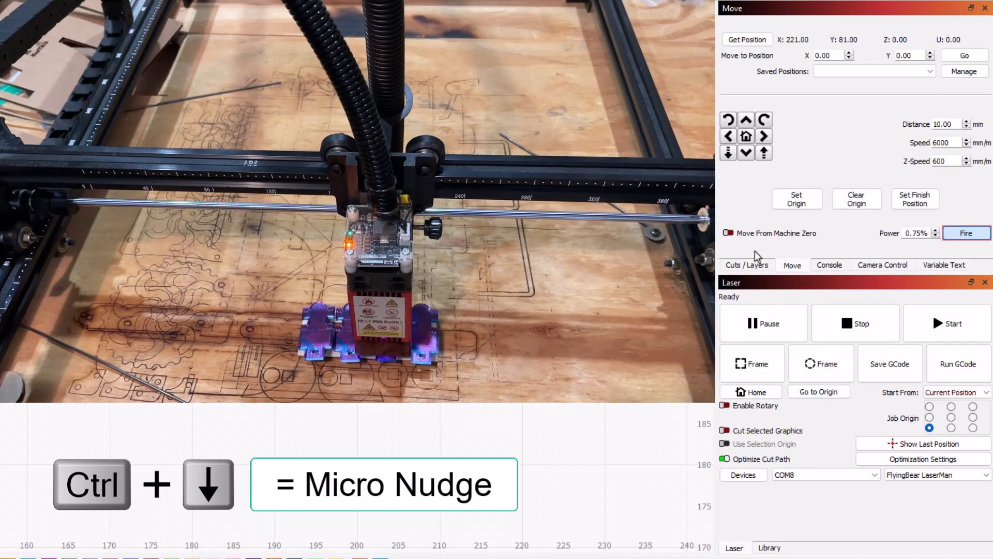
Jog the head front and left to X 219, Y 75, recheck framing, duplicate logo
click(745, 152)
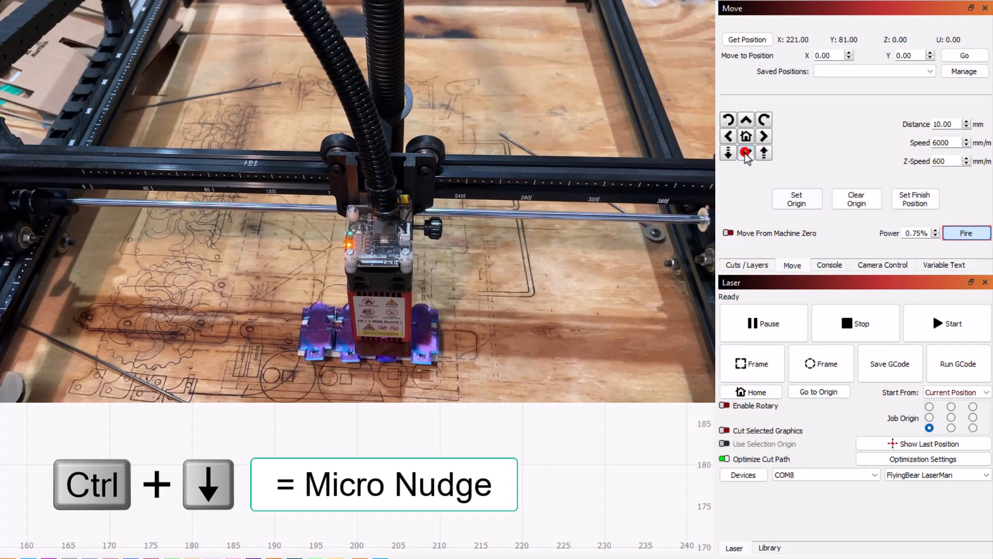
click(727, 152)
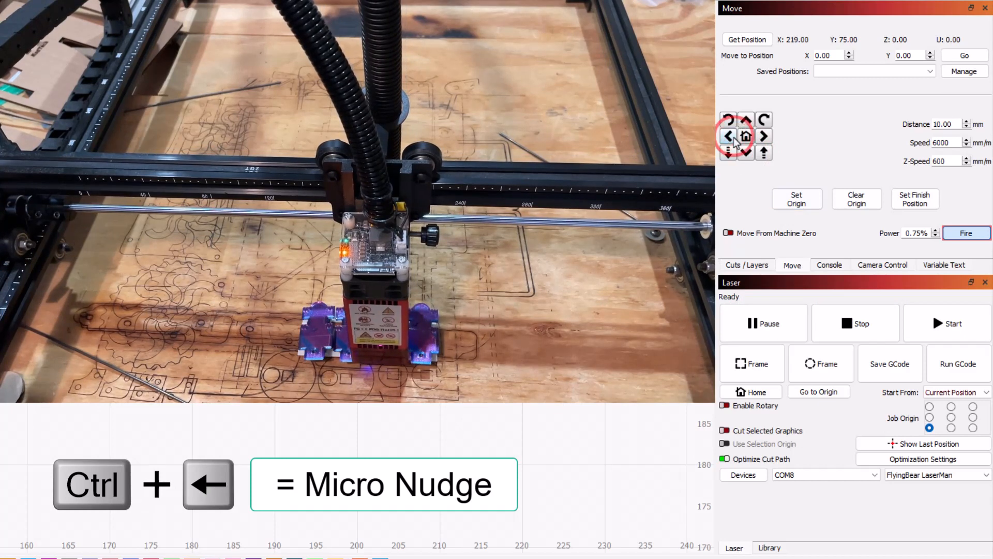
mouse_move(838, 120)
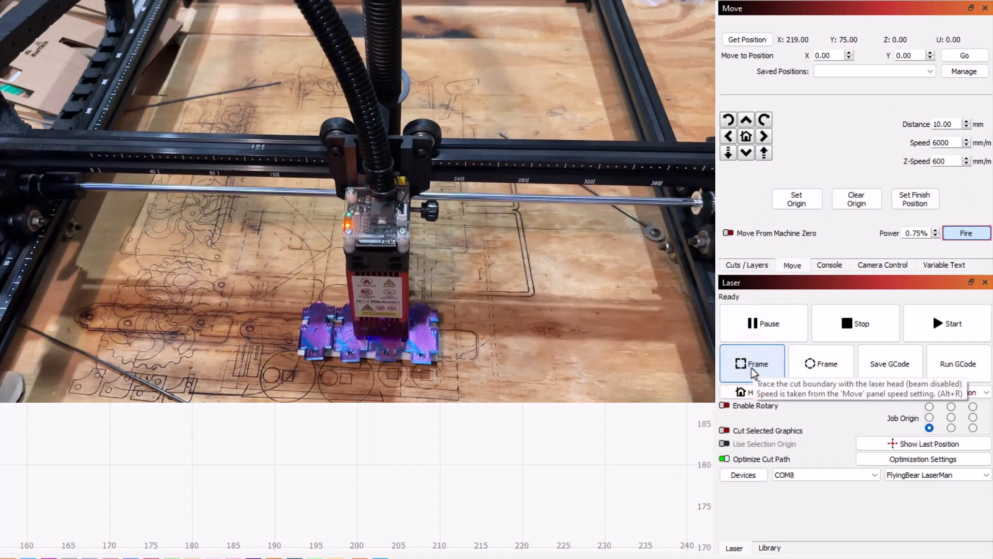
click(751, 364)
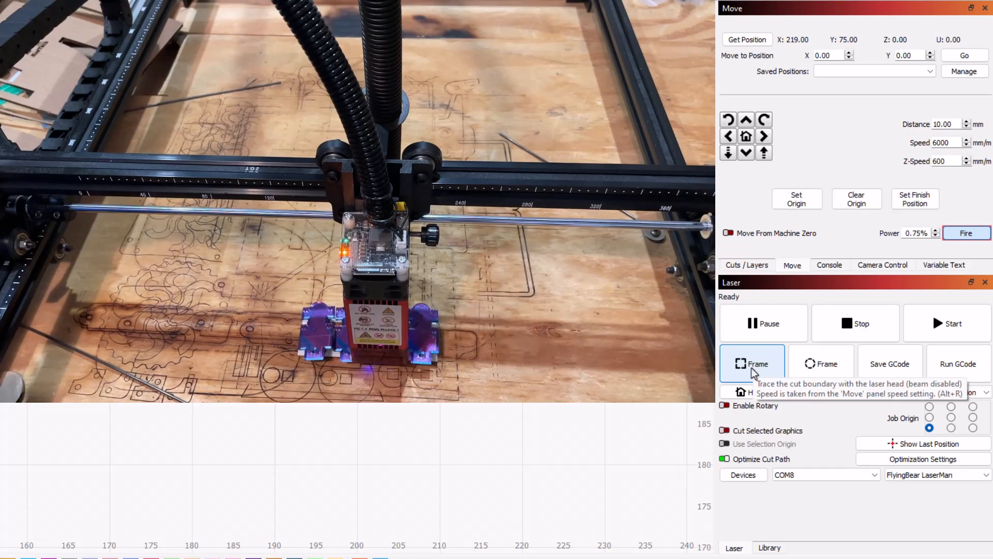
key(ctrl+d)
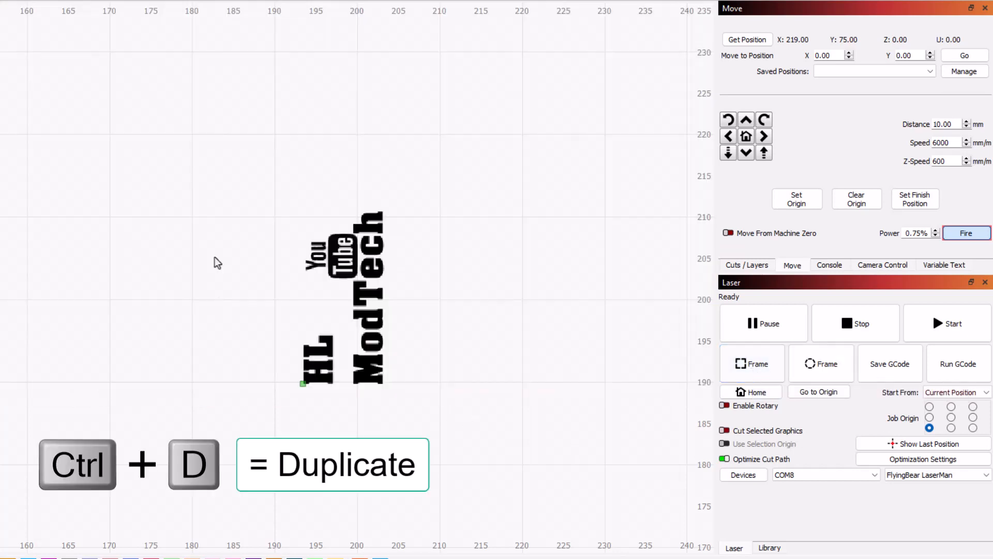
Place a logo copy to the right and disable output for the line layer
key(ctrl+d)
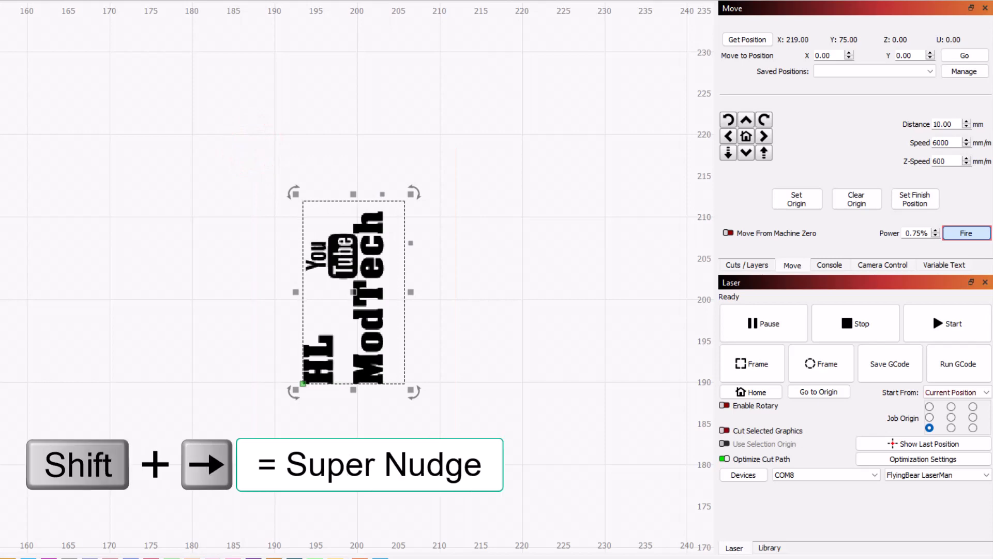
key(shift+Right)
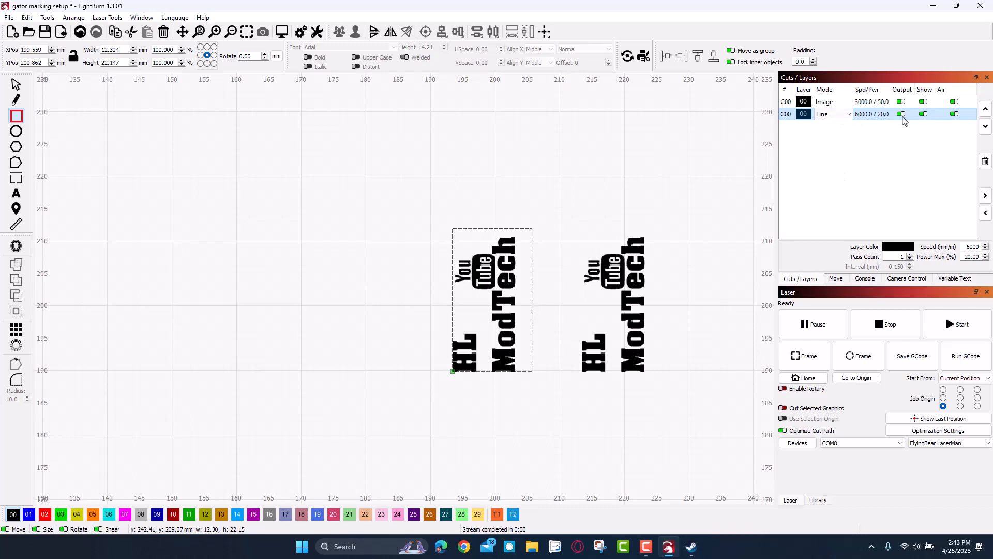
click(900, 113)
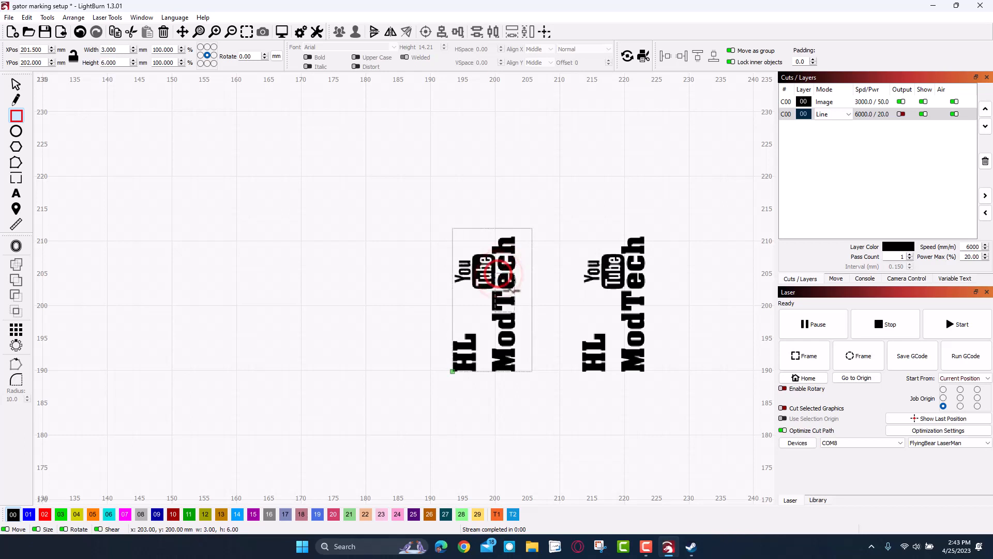
click(500, 272)
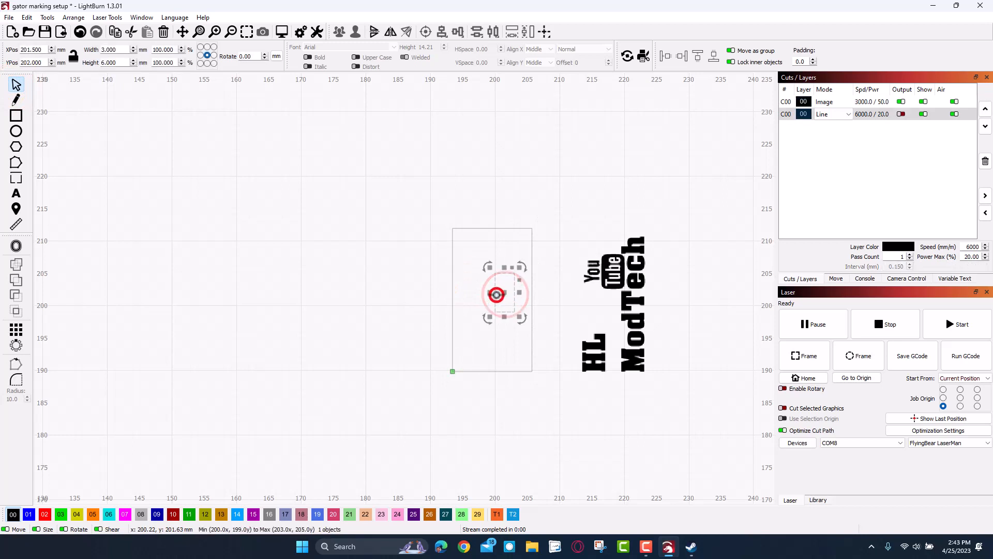
click(513, 298)
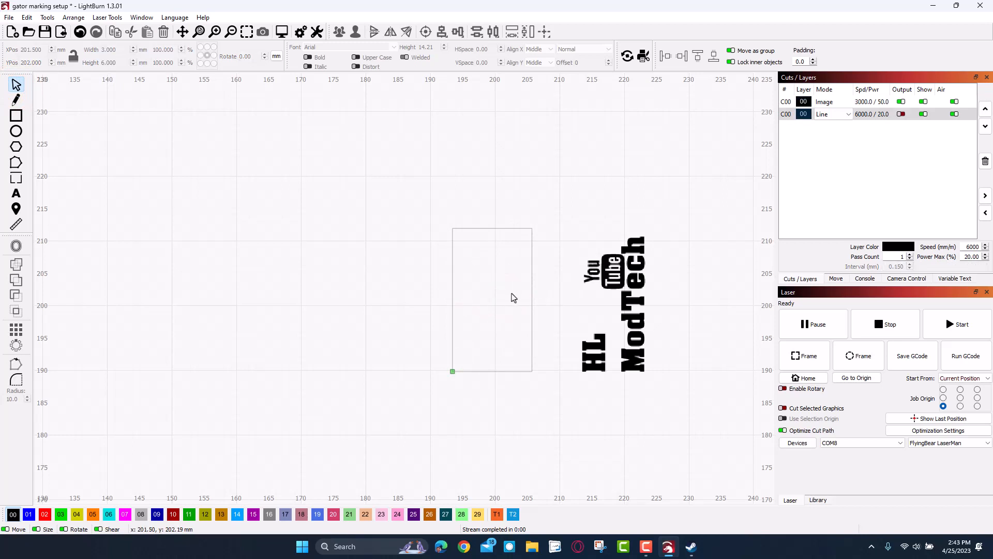
mouse_move(615, 247)
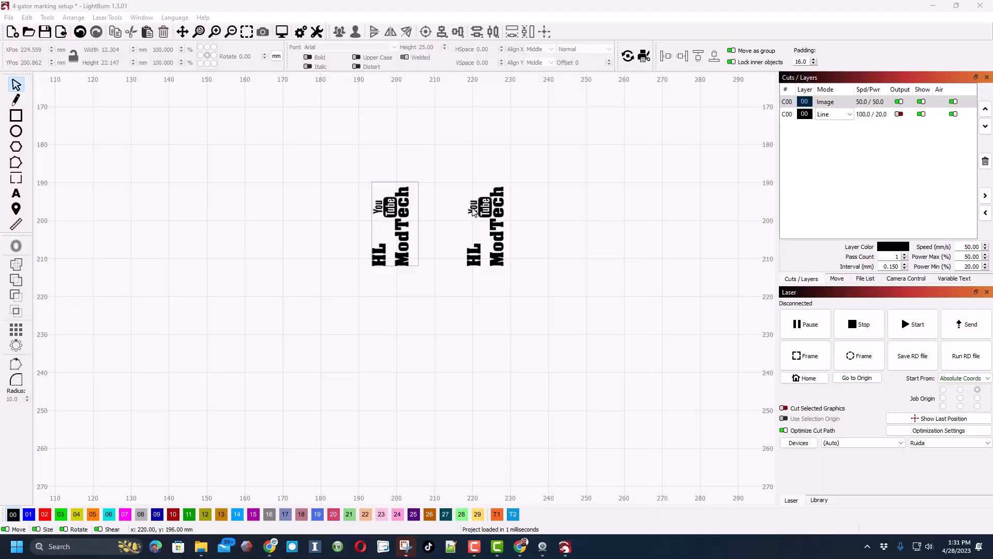
Duplicate both HL ModTech logos and drag the copies to their left
click(487, 225)
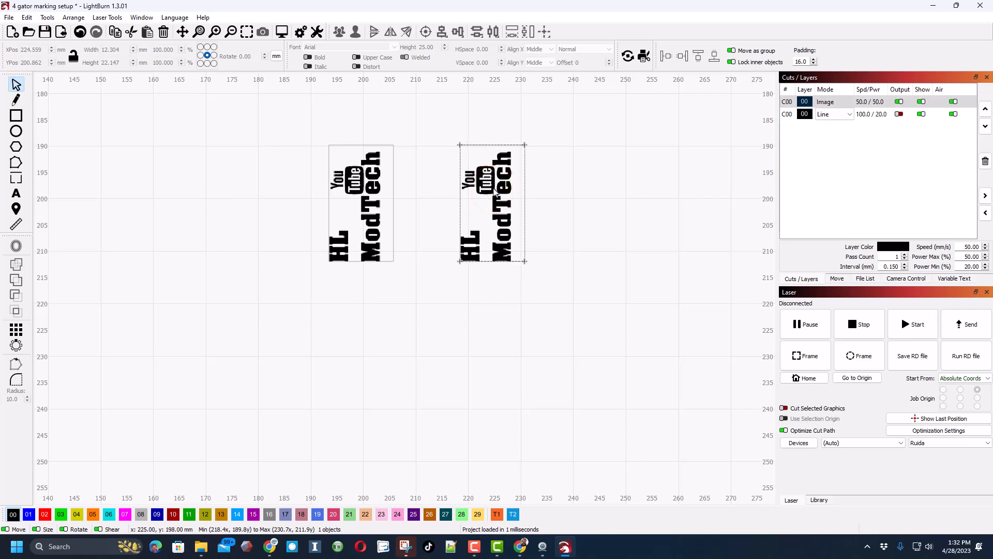
click(373, 201)
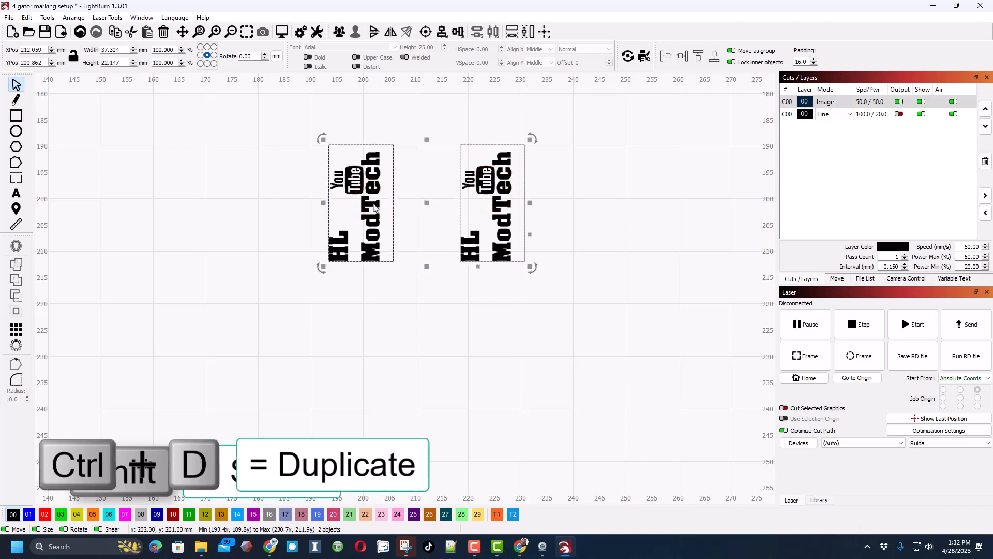
key(ctrl+d)
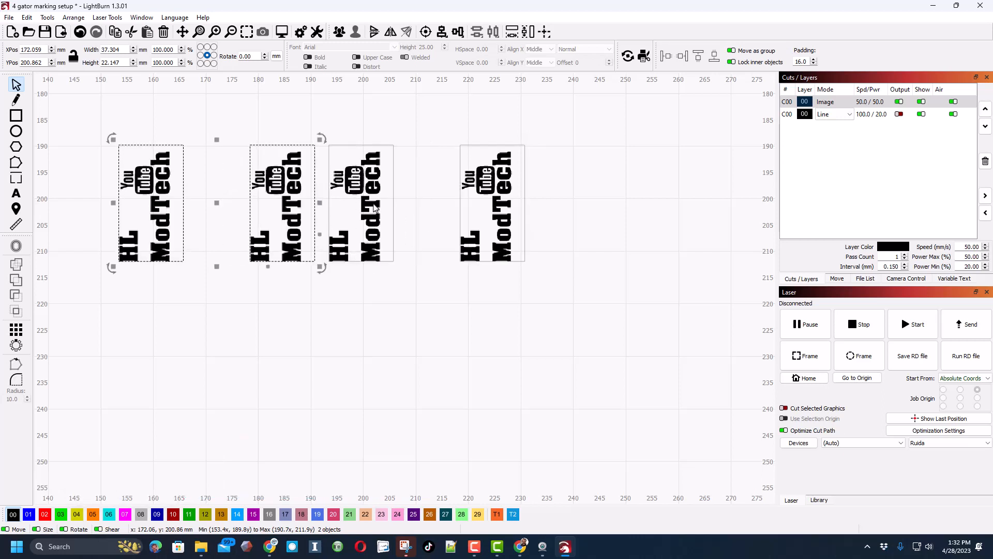
drag(150, 203, 124, 203)
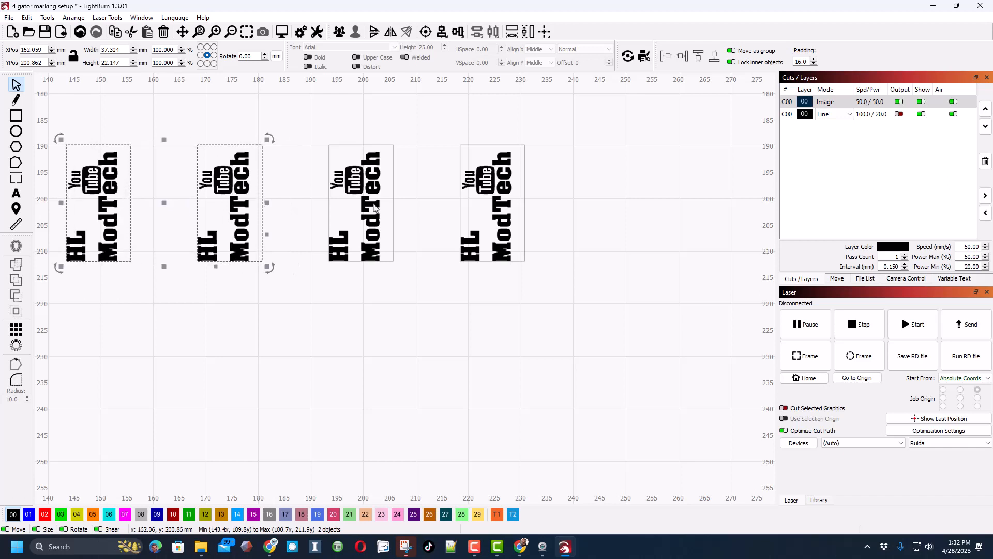
click(316, 138)
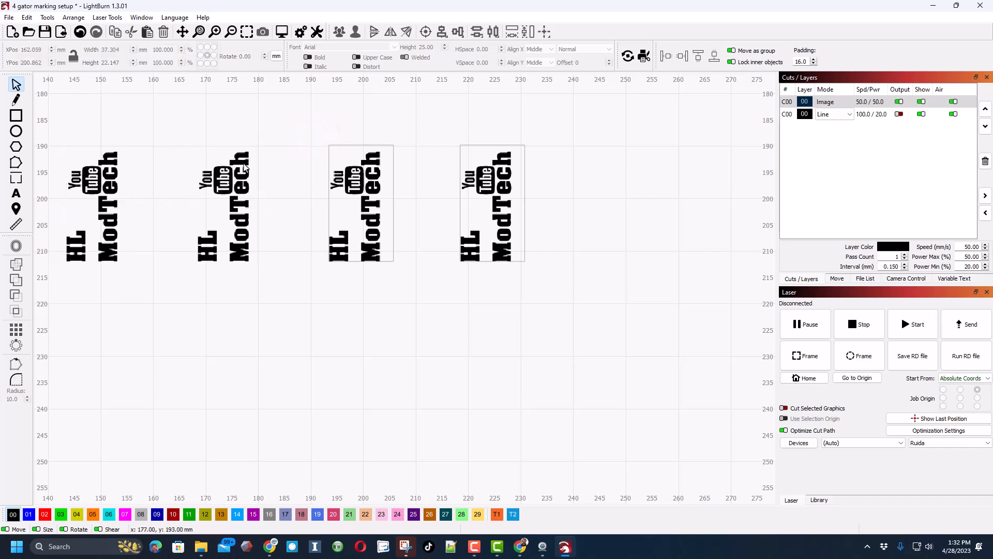
mouse_move(245, 172)
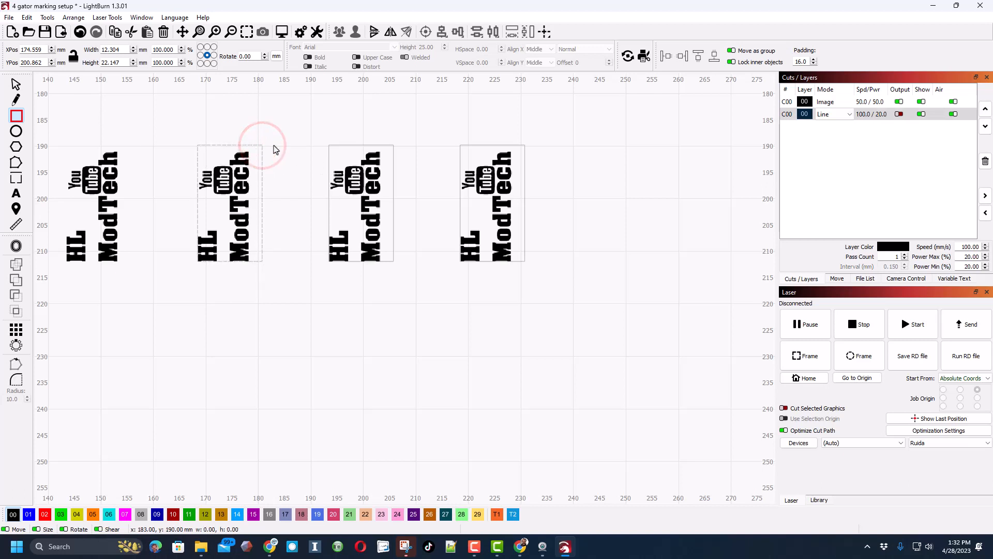
Draw a gap-sized rectangle between two logos to compare the spacing
drag(263, 146, 322, 180)
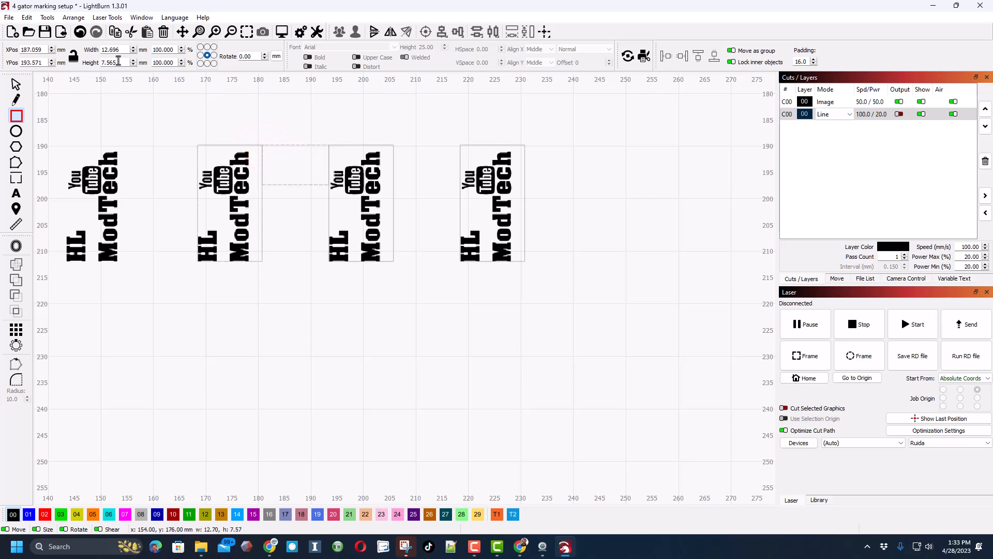
mouse_move(380, 161)
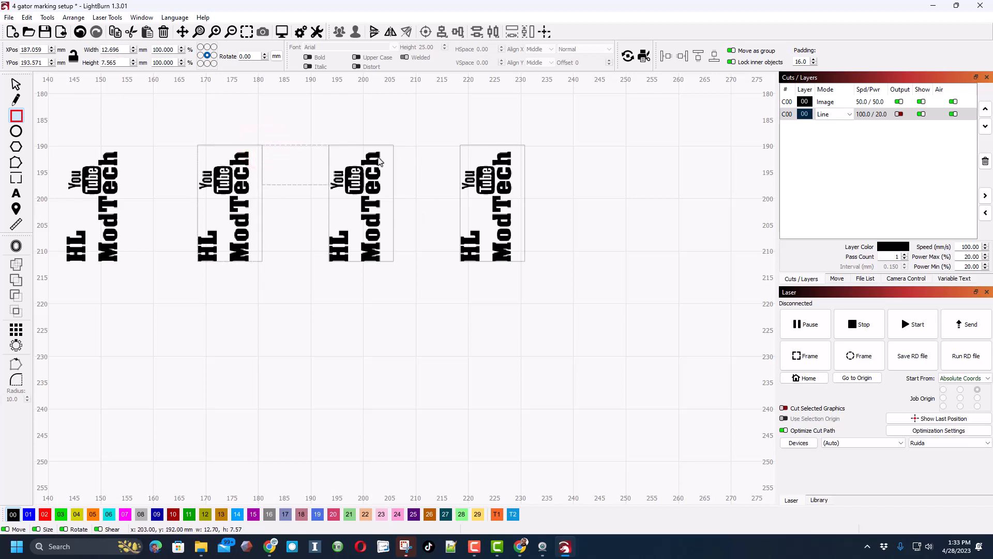
mouse_move(392, 146)
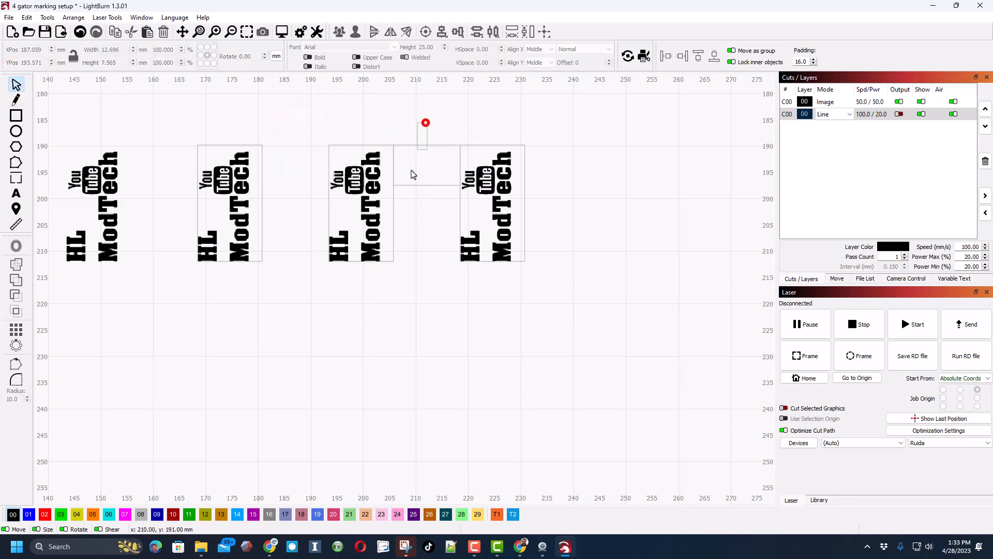
click(361, 203)
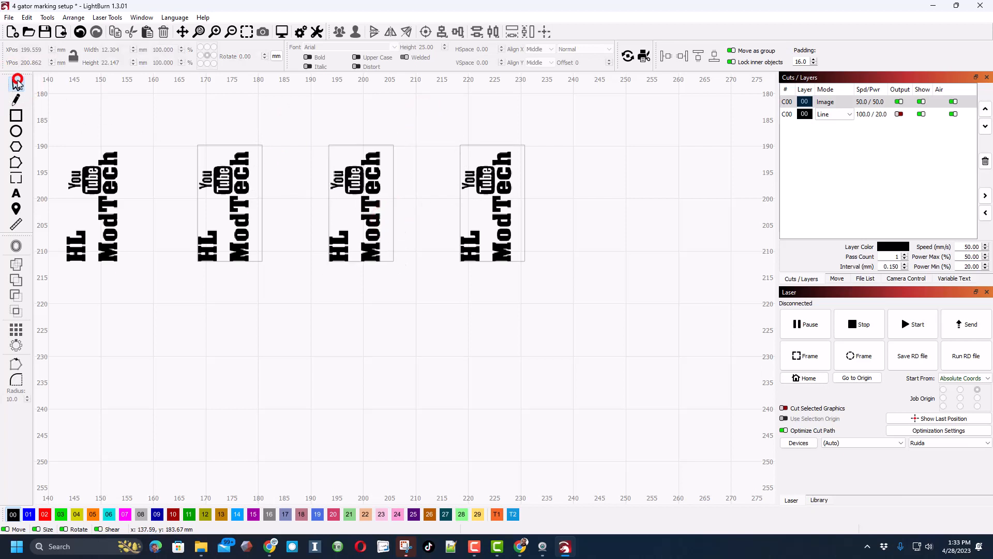
Hide the Image layer, select the three slot outlines, then show the logos again
click(361, 203)
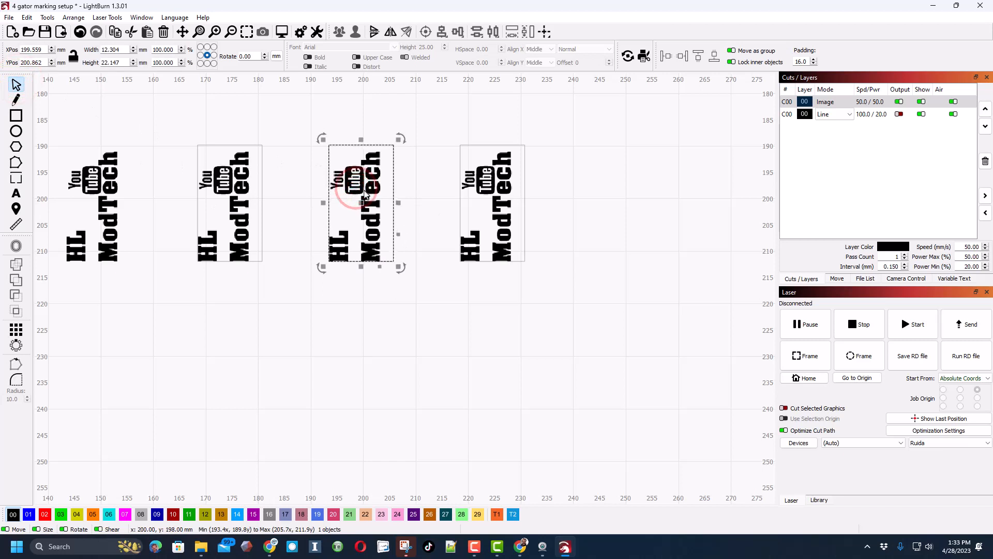
mouse_move(361, 190)
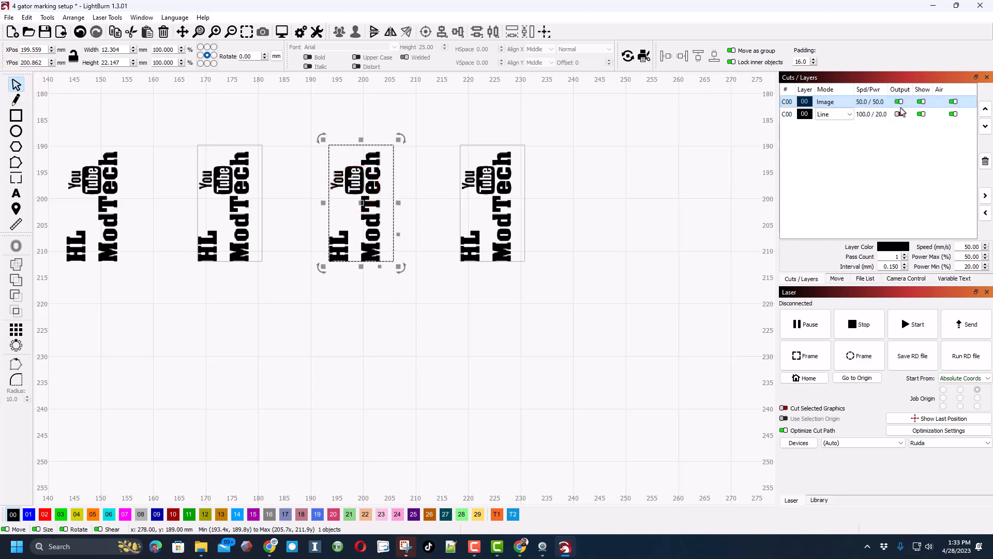
click(899, 113)
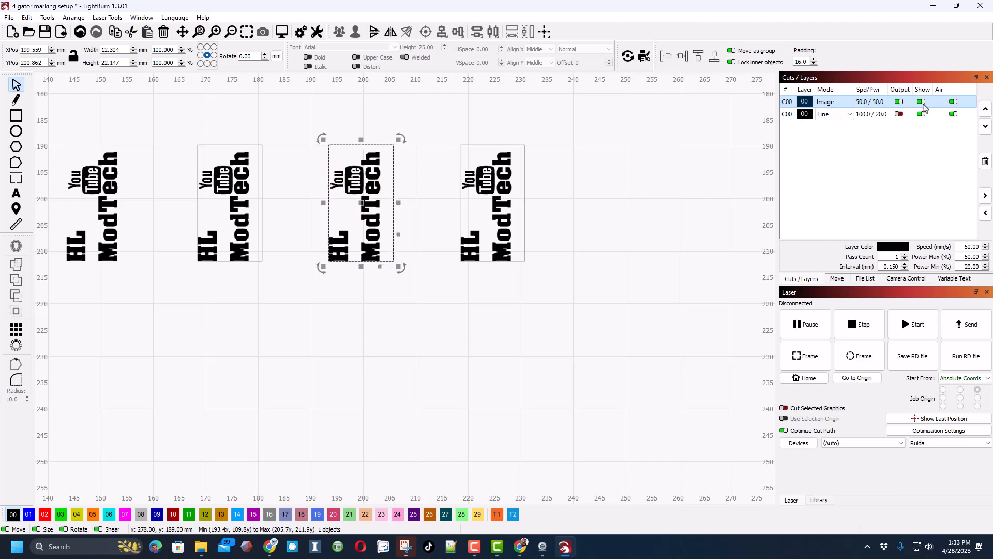
click(899, 101)
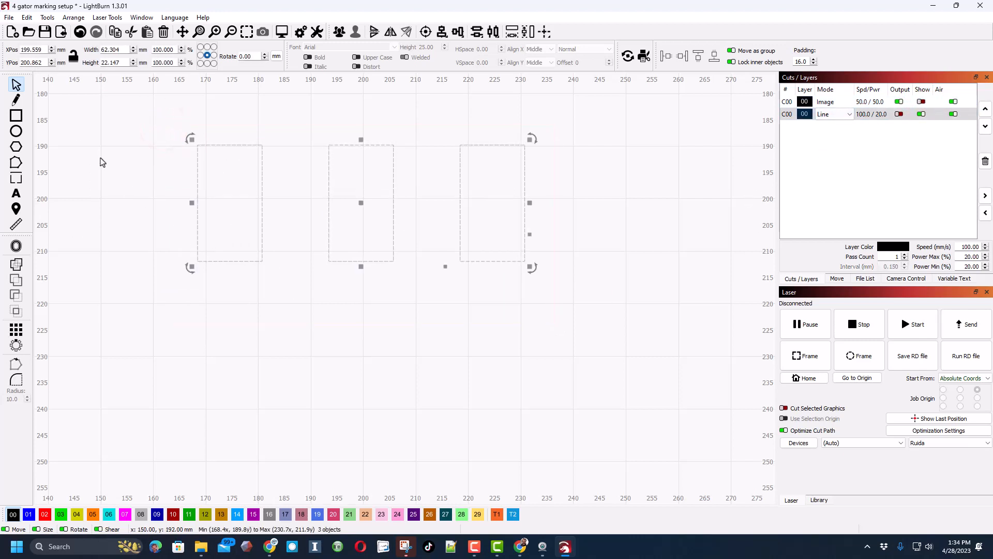
click(921, 102)
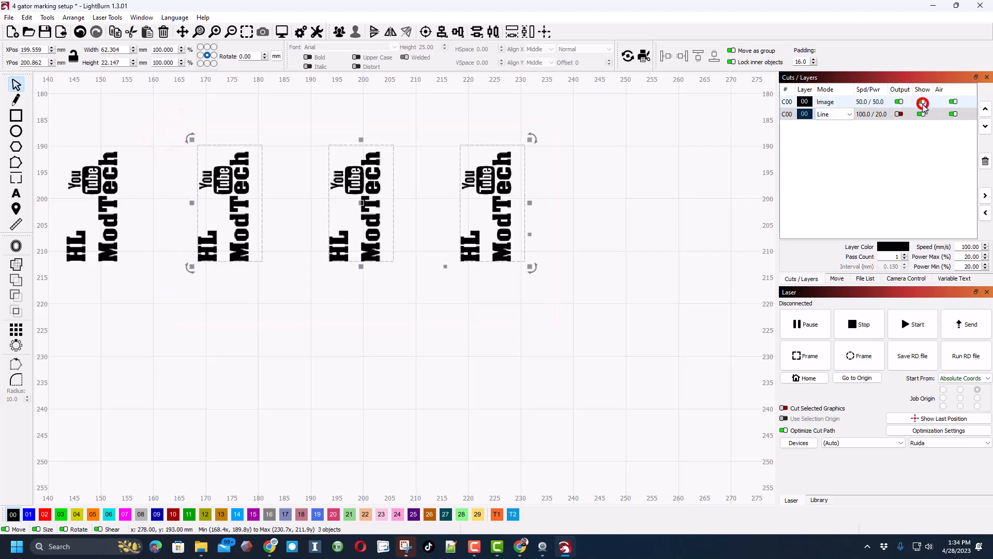
click(454, 328)
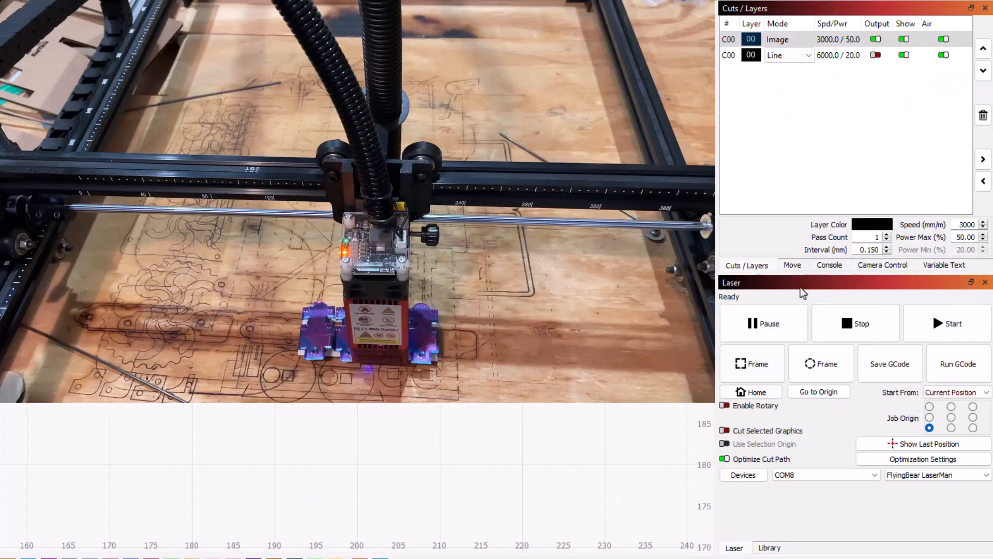
Jog the laser head left to X 169, Y 75 and frame the job there
click(793, 265)
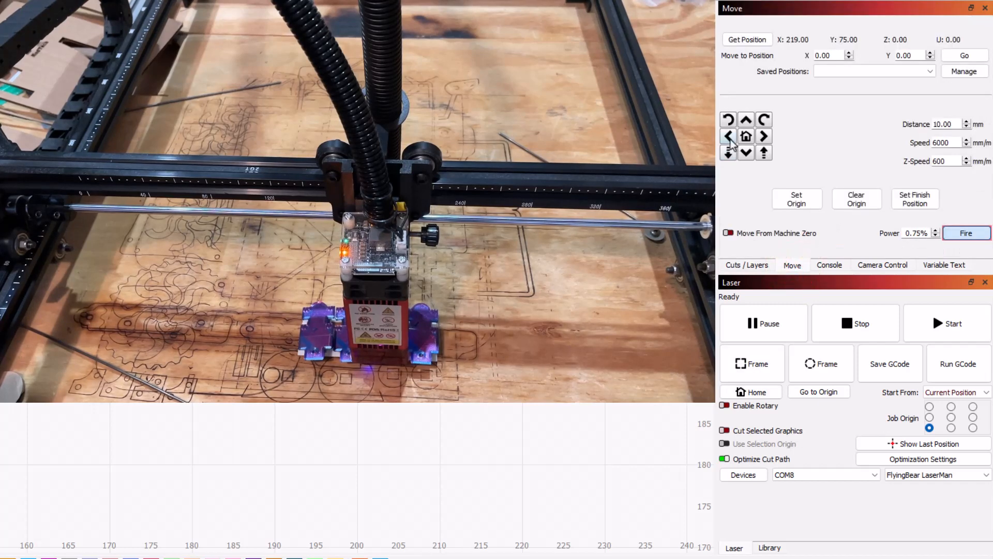
click(728, 135)
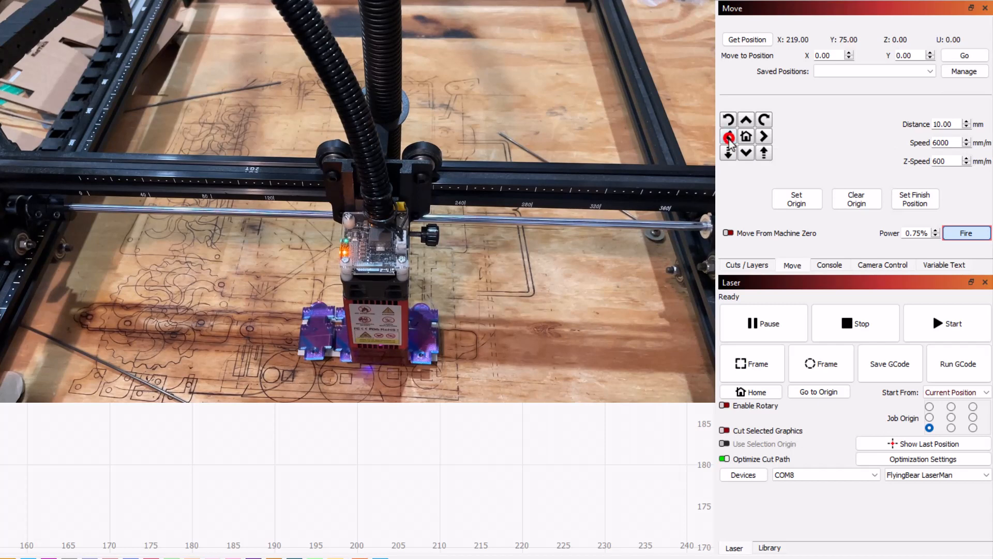
click(728, 136)
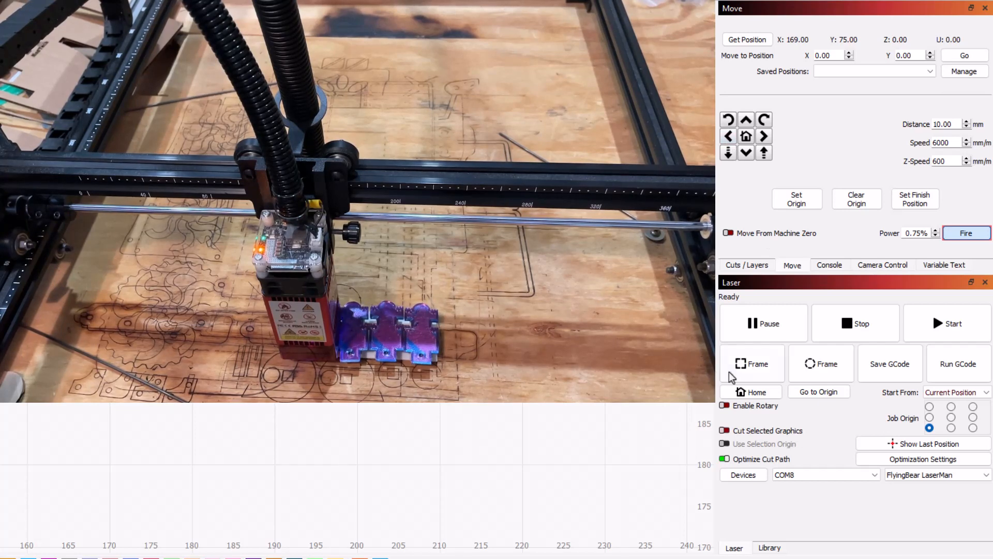
click(751, 363)
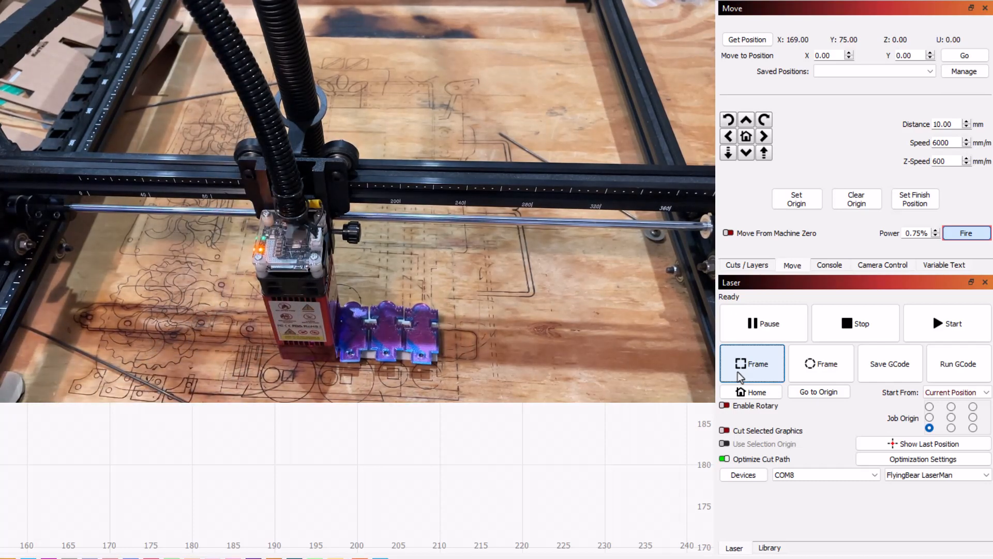
Review the image layer settings and start the marking job (about 3:42 estimated)
click(746, 264)
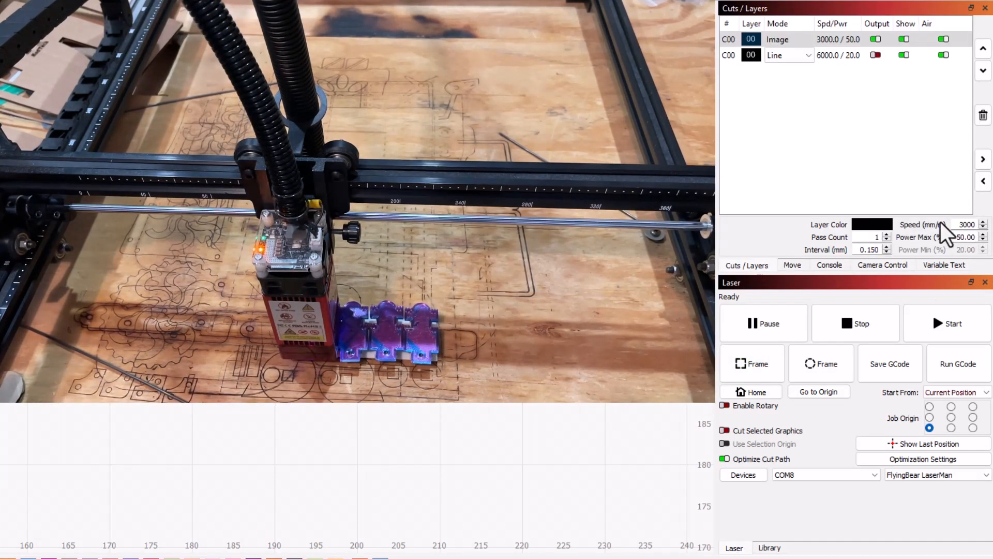
mouse_move(871, 248)
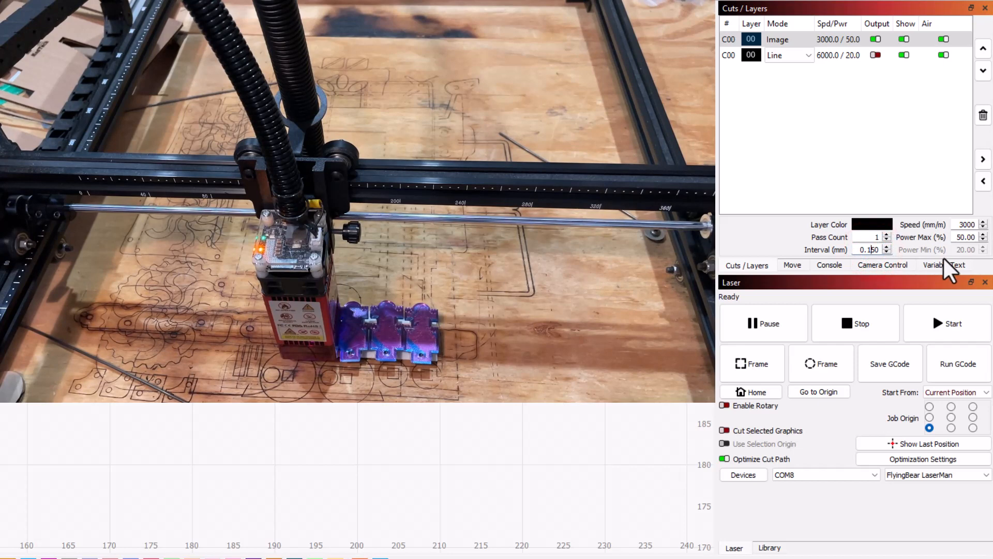
mouse_move(908, 305)
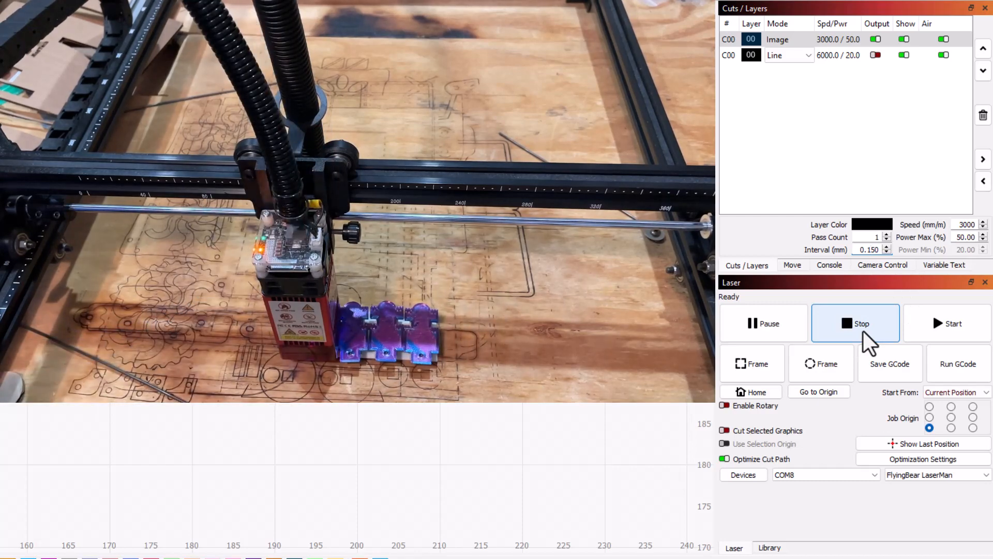
mouse_move(958, 363)
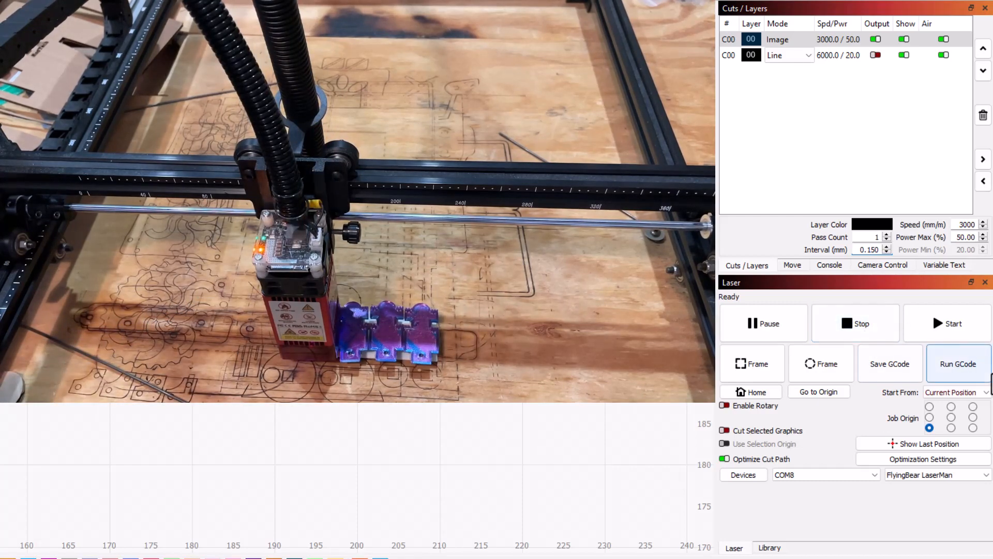
click(951, 323)
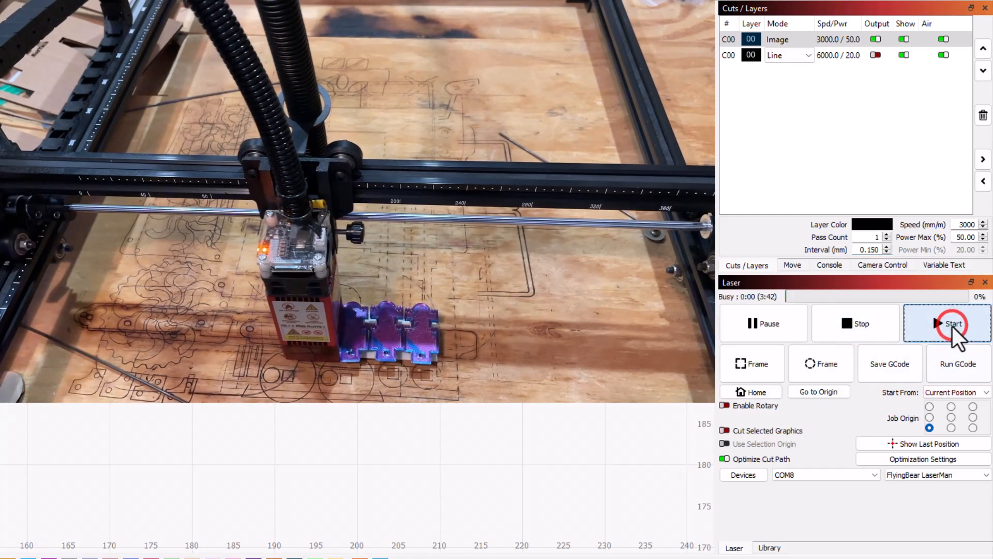